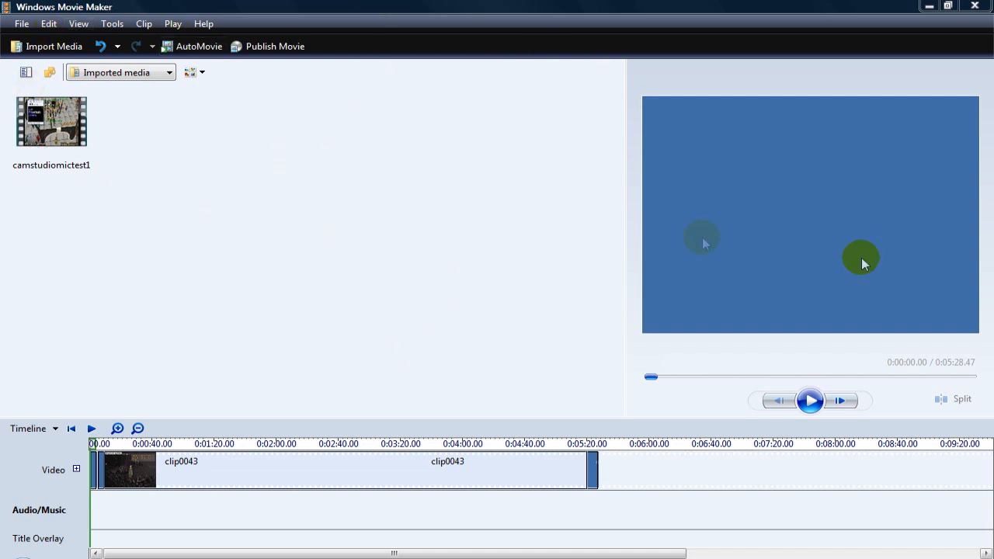
Step: Play the movie preview and pause it on the opening title card
left_click(811, 401)
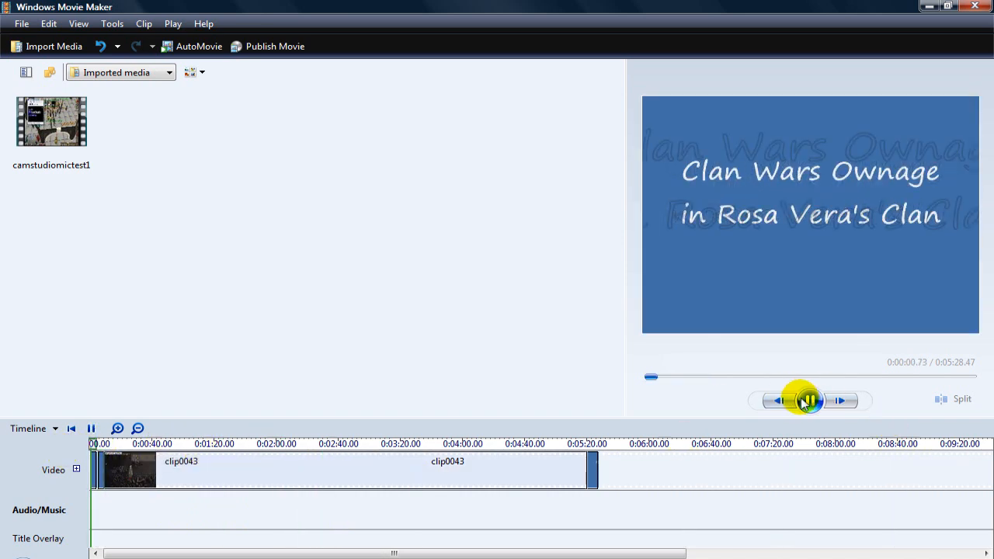
left_click(810, 400)
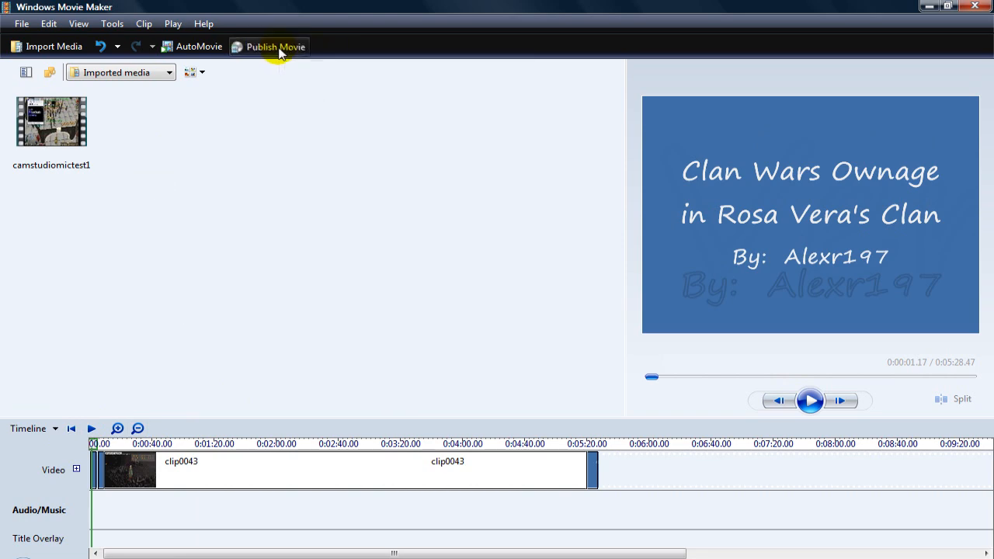
Step: Begin publishing, keeping the name CW ownage rosa vera_0001 and reviewing the Videos destination list
left_click(275, 46)
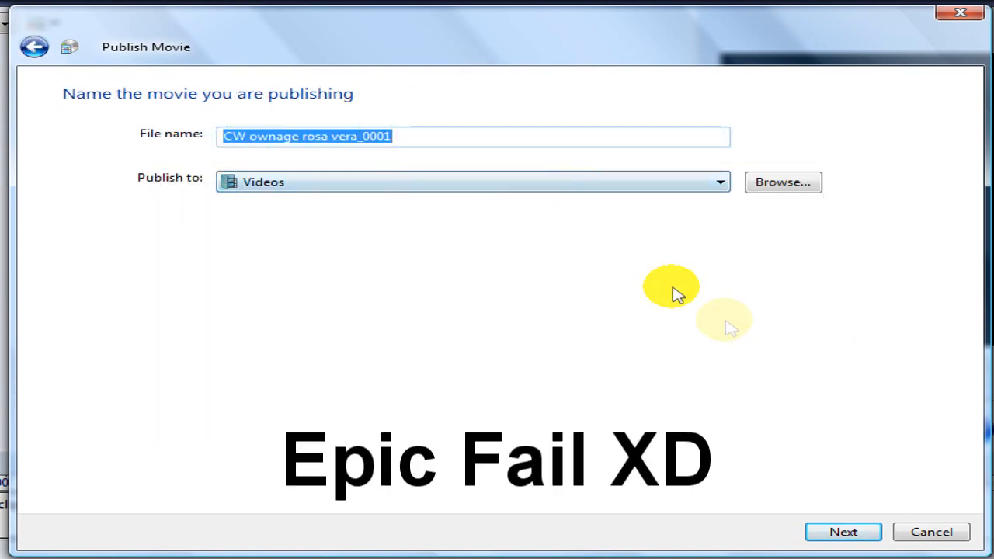
mouse_move(453, 147)
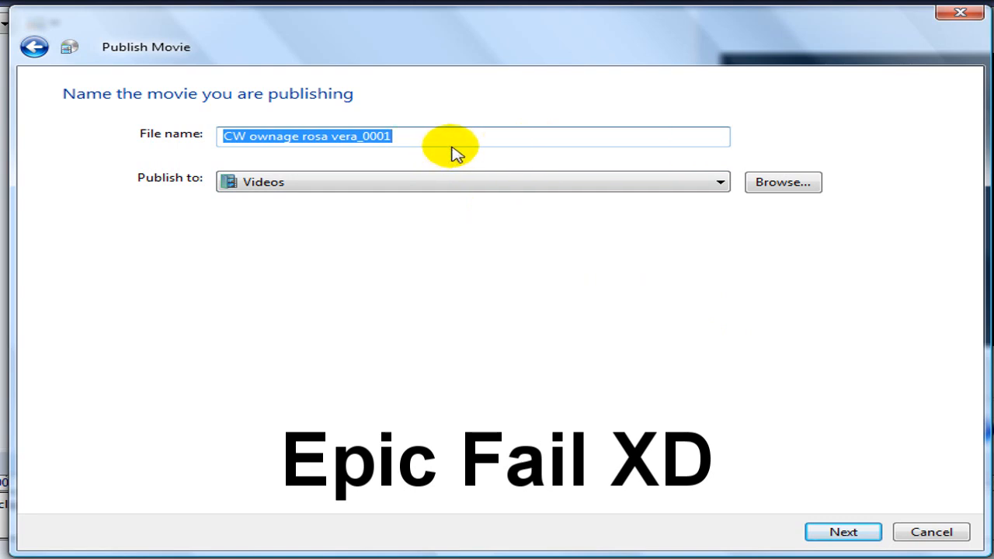
left_click(717, 181)
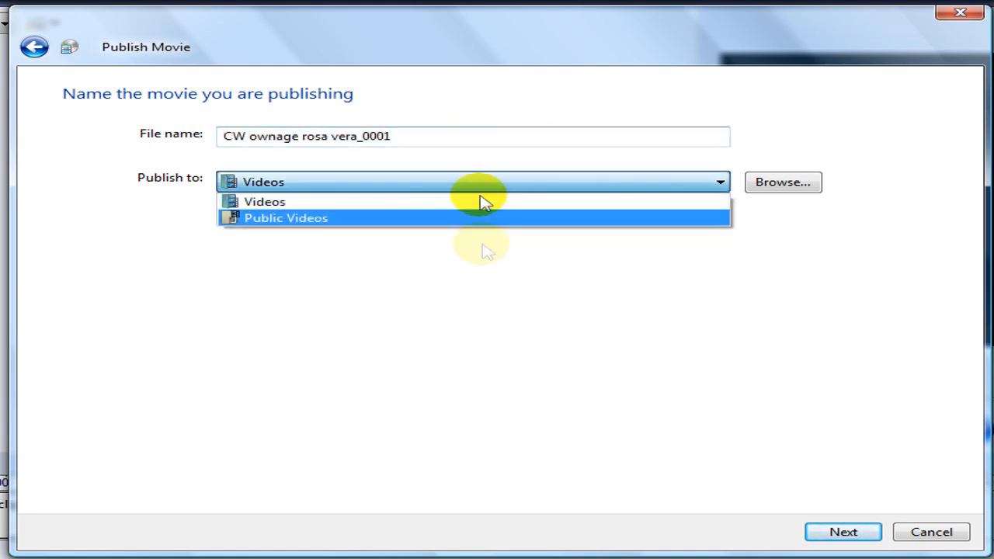
left_click(264, 202)
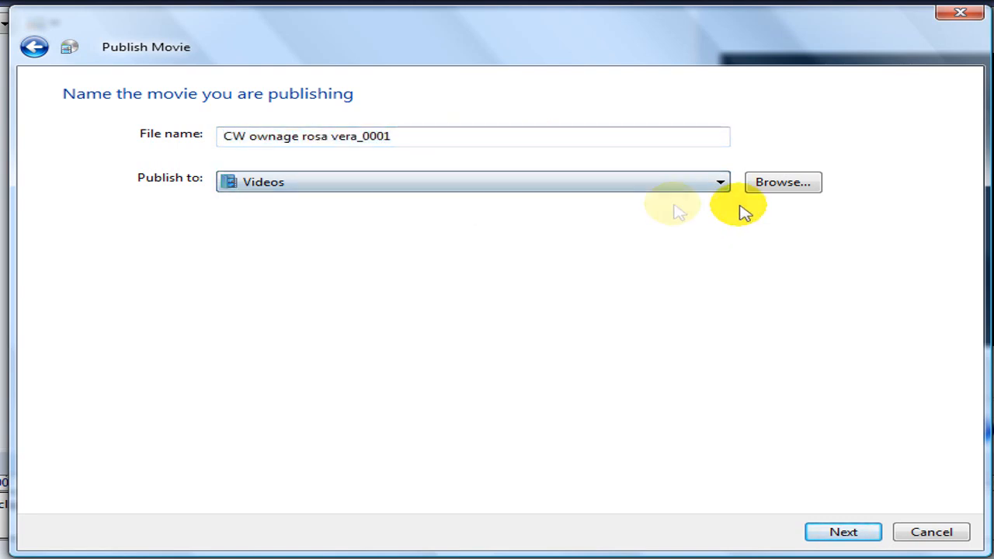
mouse_move(879, 314)
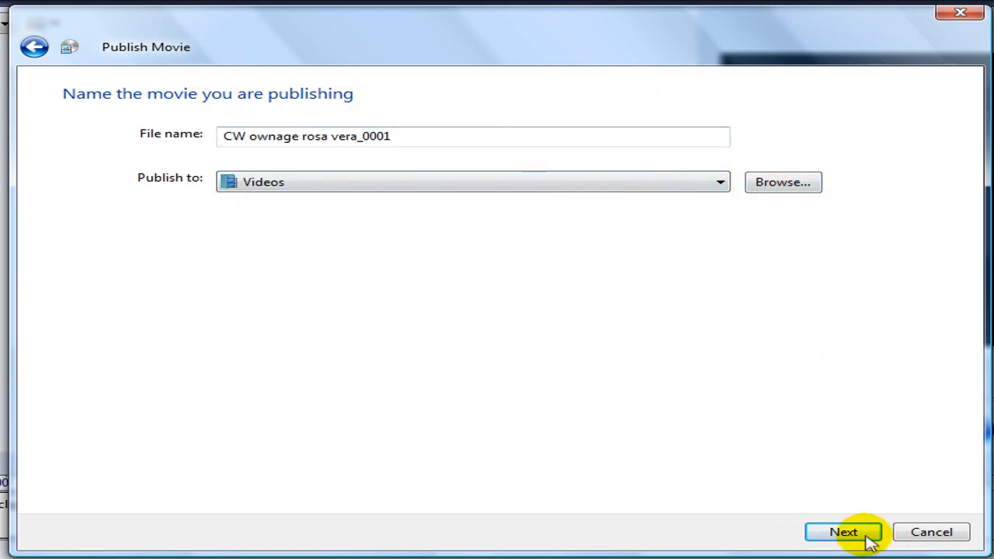
Step: Advance the publish wizard to the movie quality settings page
left_click(841, 531)
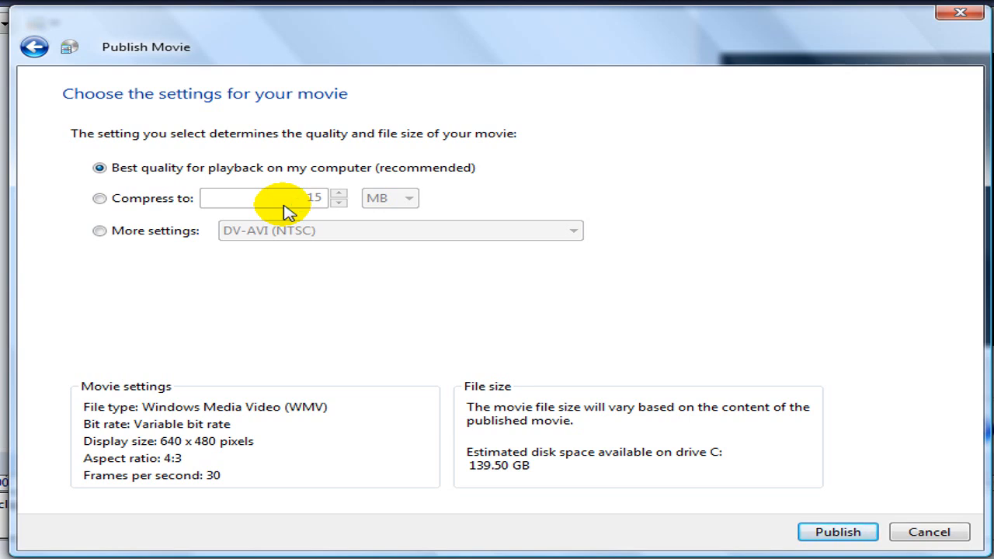
mouse_move(463, 324)
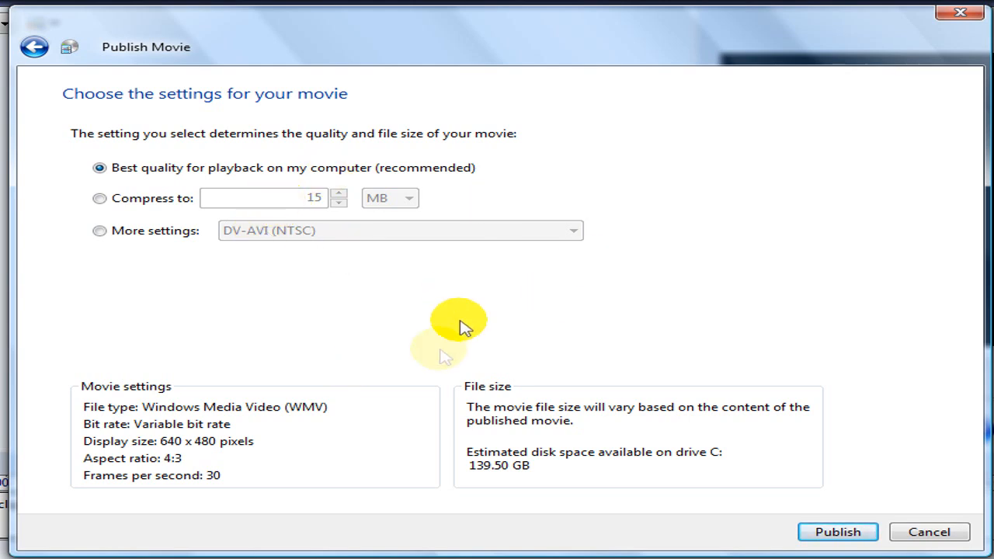
mouse_move(179, 189)
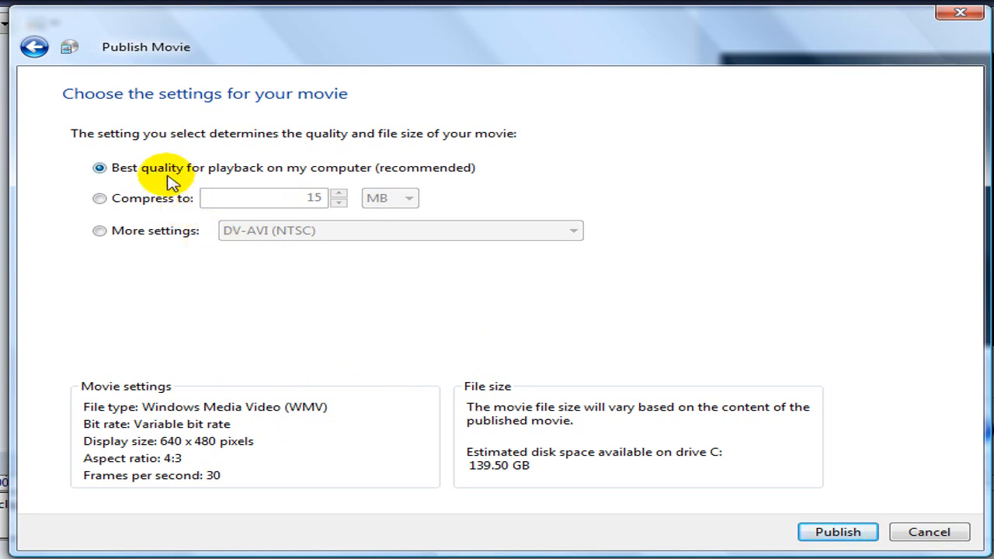
mouse_move(283, 261)
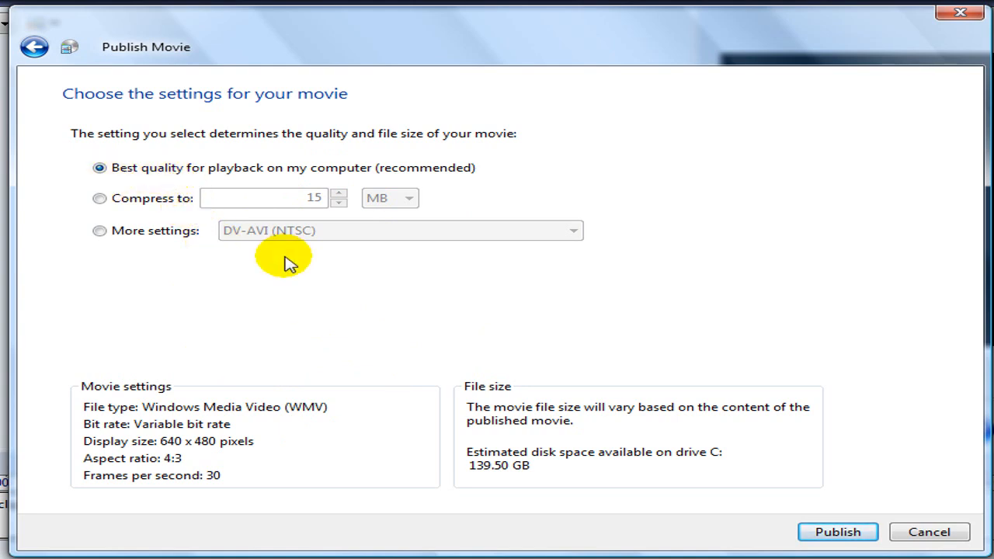
mouse_move(107, 230)
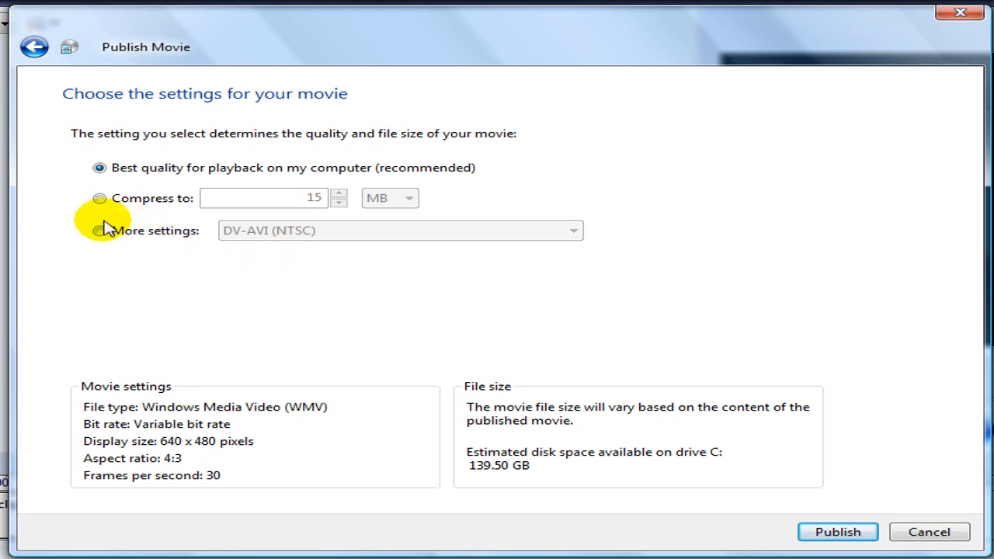
Step: Choose More settings and show the list of Windows Media format presets
left_click(100, 230)
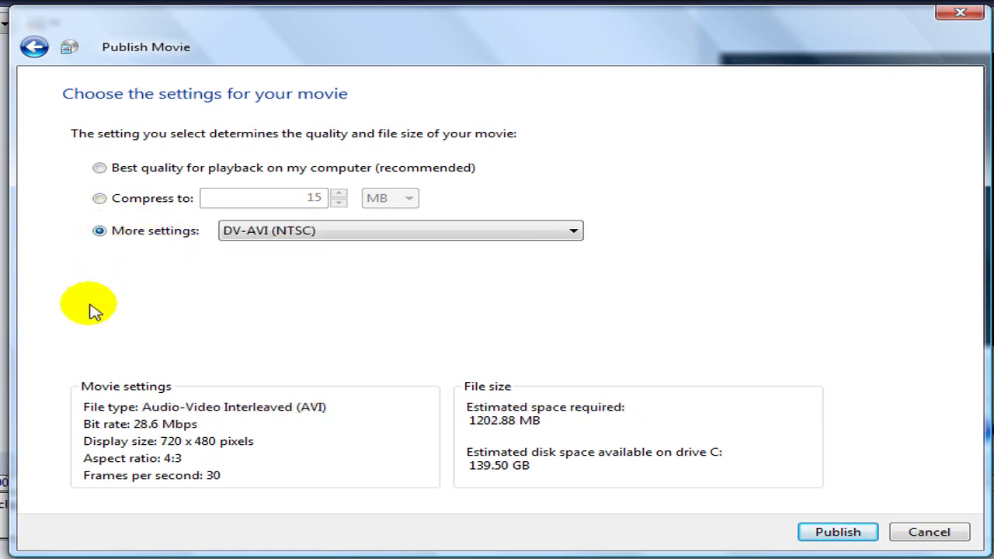
left_click(571, 229)
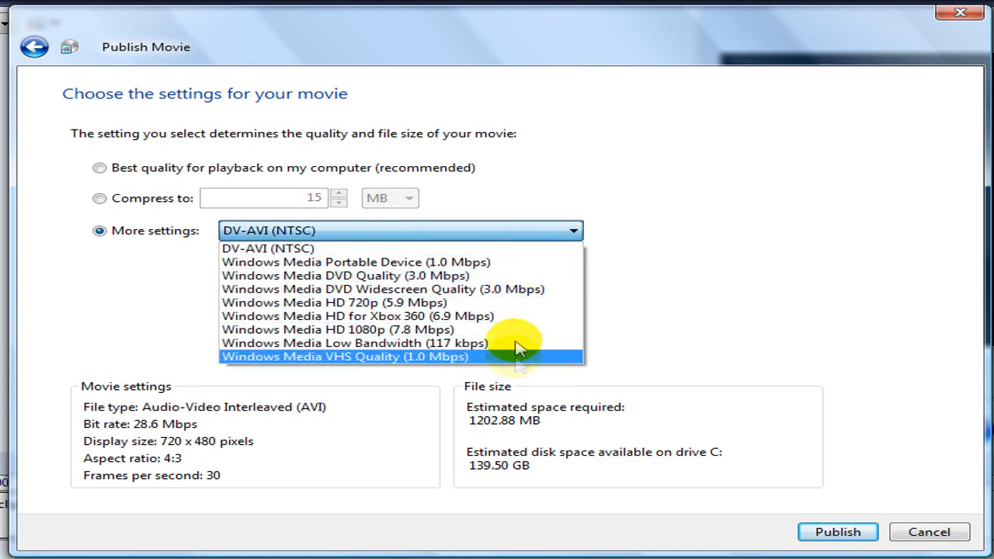
mouse_move(504, 248)
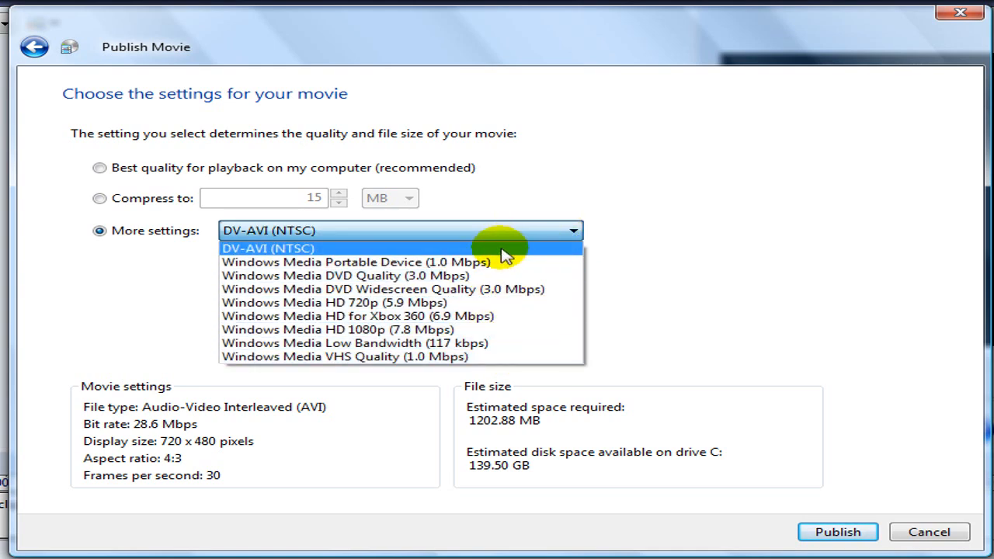
mouse_move(448, 315)
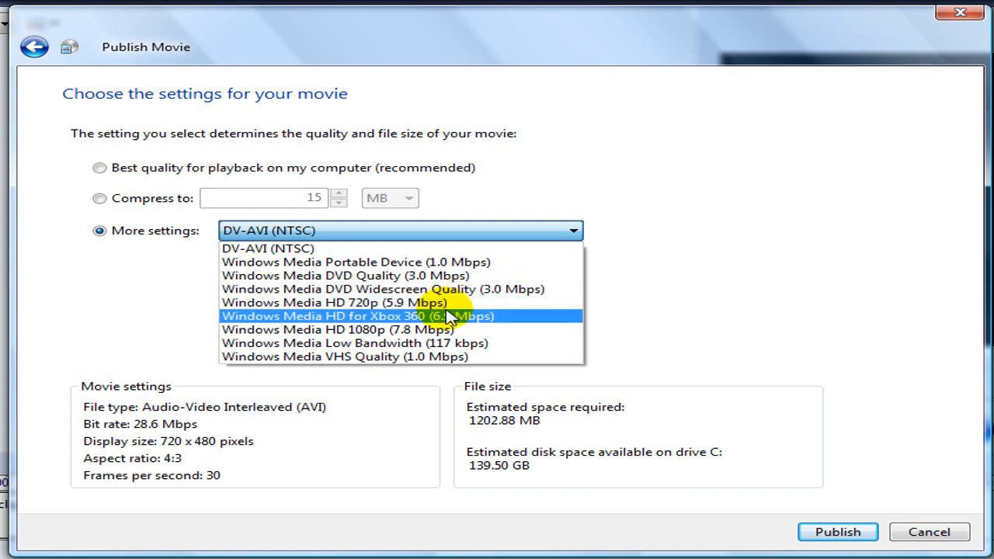
mouse_move(453, 303)
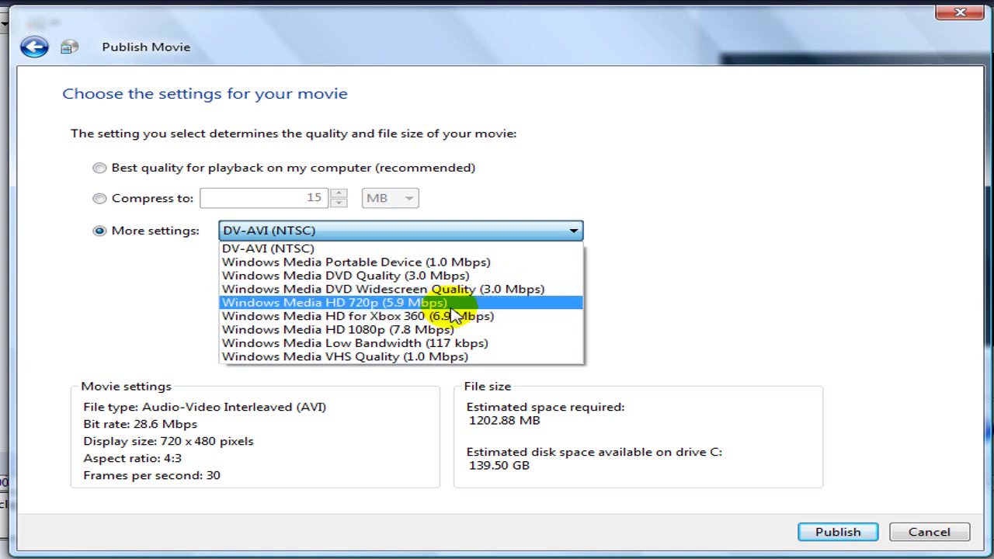
mouse_move(462, 316)
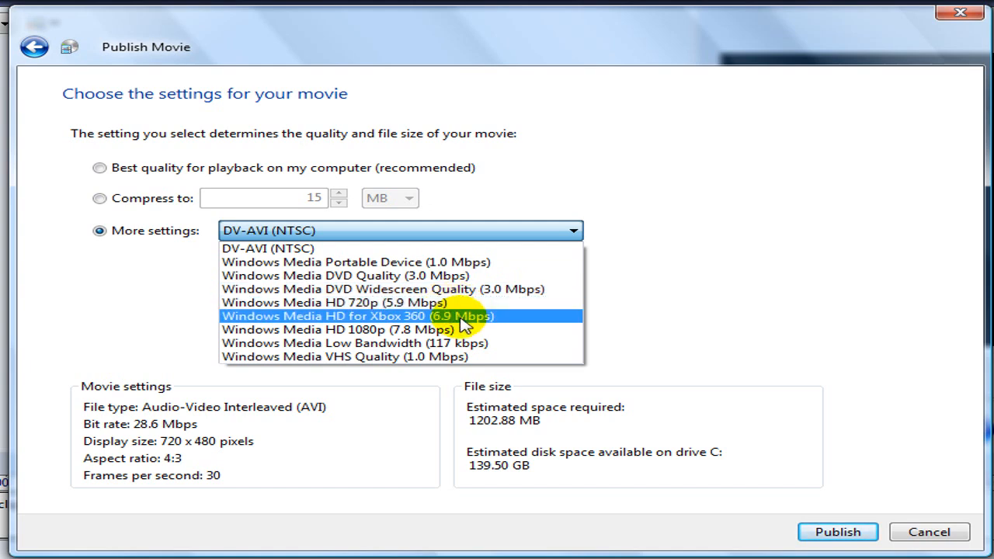
mouse_move(466, 329)
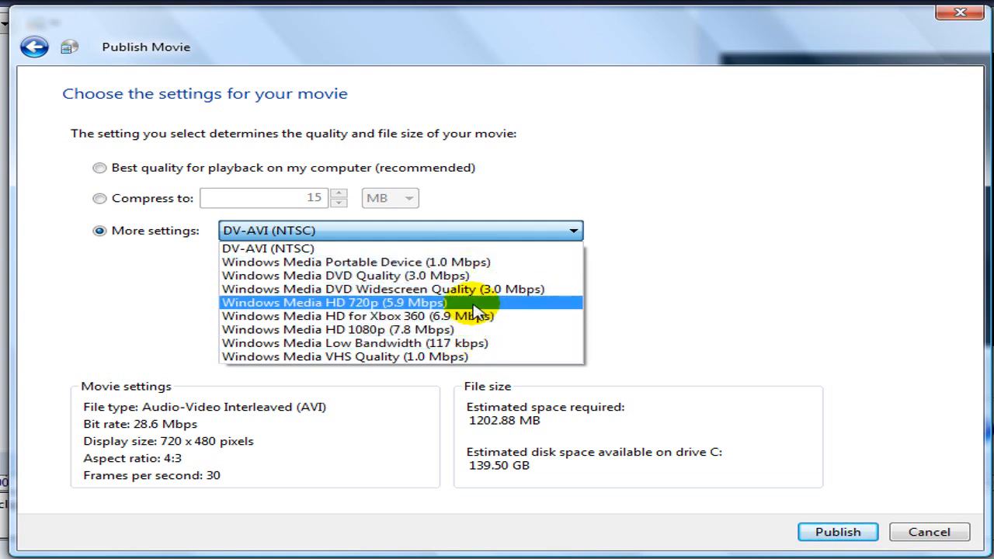
mouse_move(482, 303)
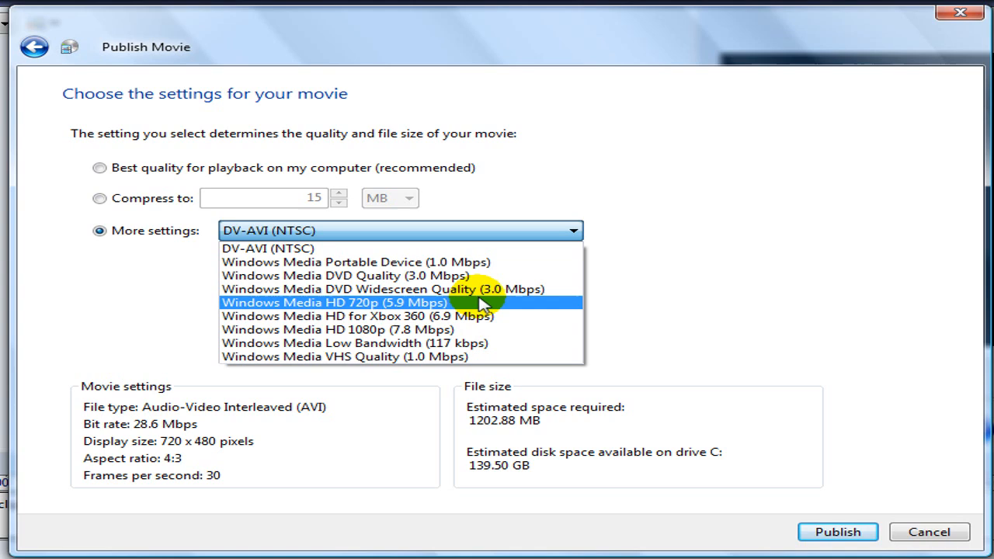
left_click(334, 301)
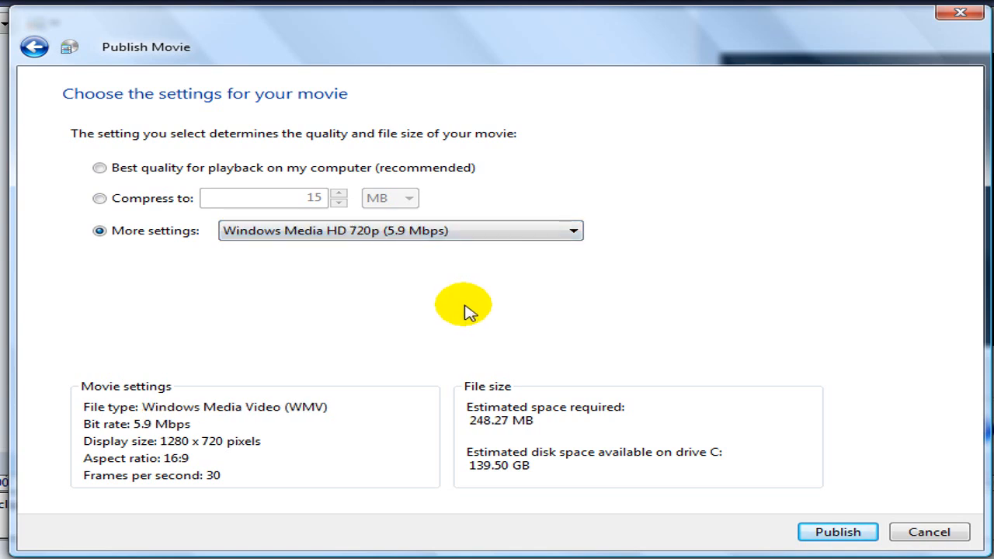
mouse_move(215, 401)
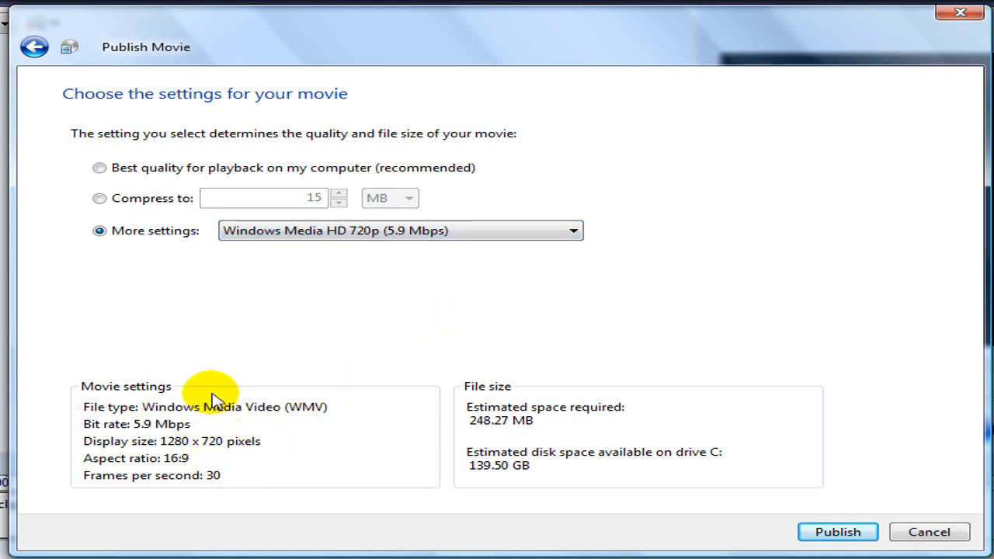
left_click(572, 230)
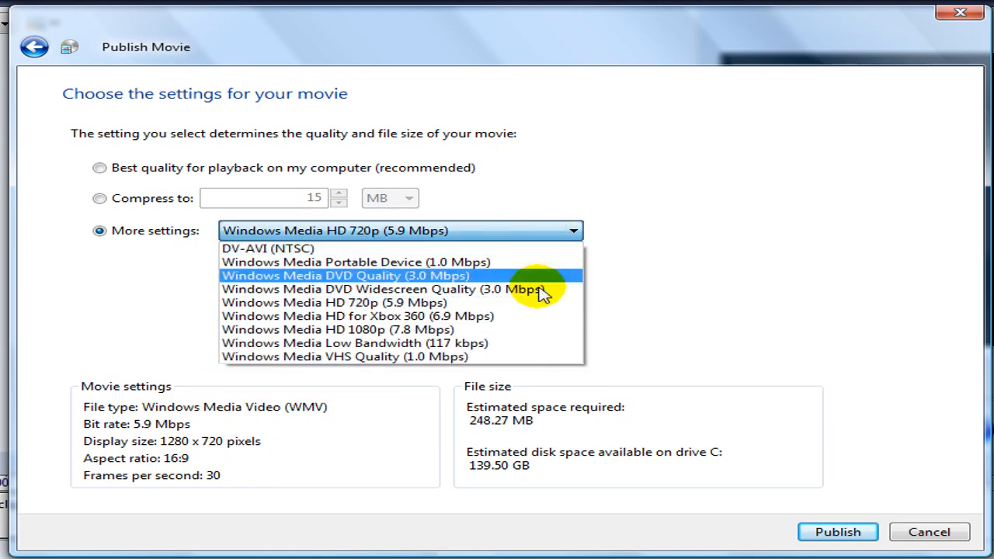
left_click(357, 316)
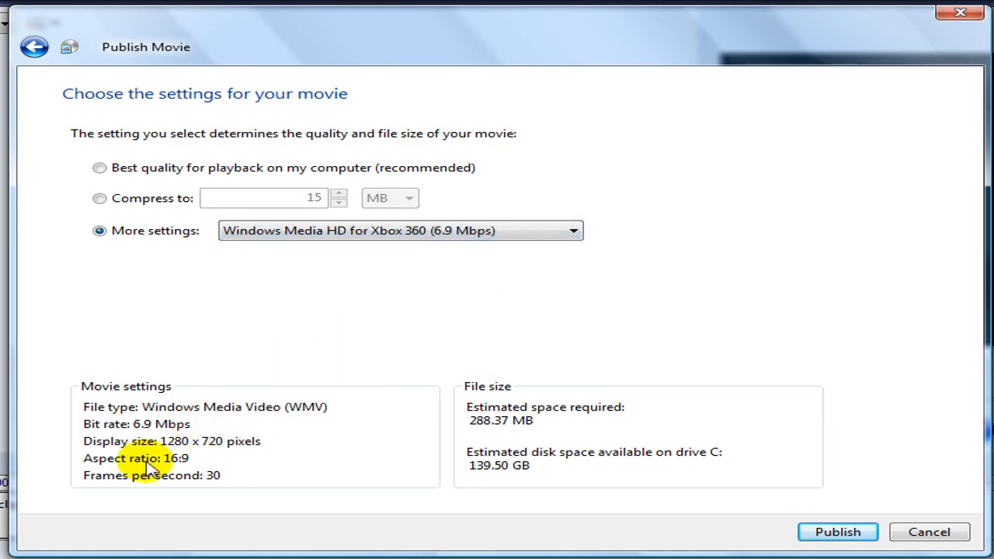
mouse_move(469, 264)
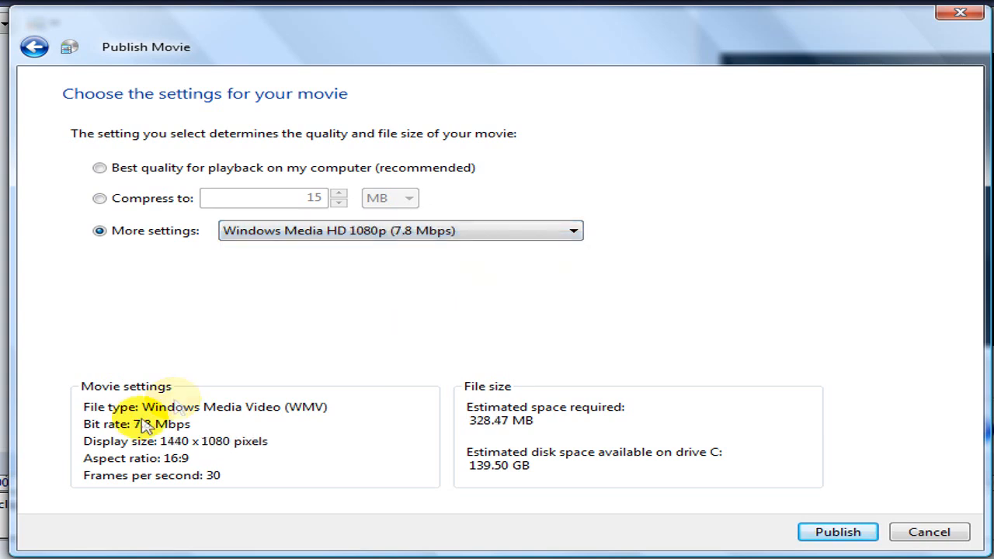
mouse_move(498, 466)
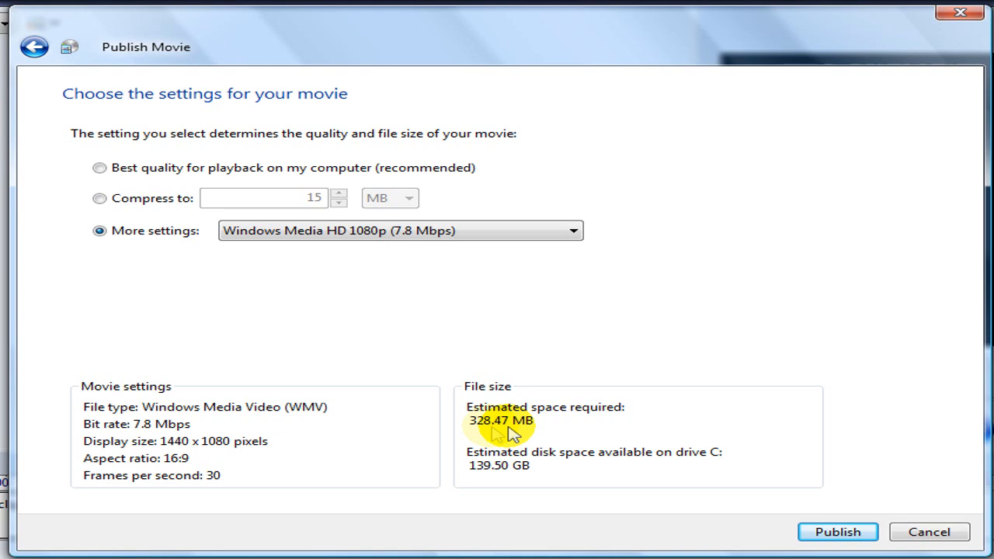
mouse_move(474, 515)
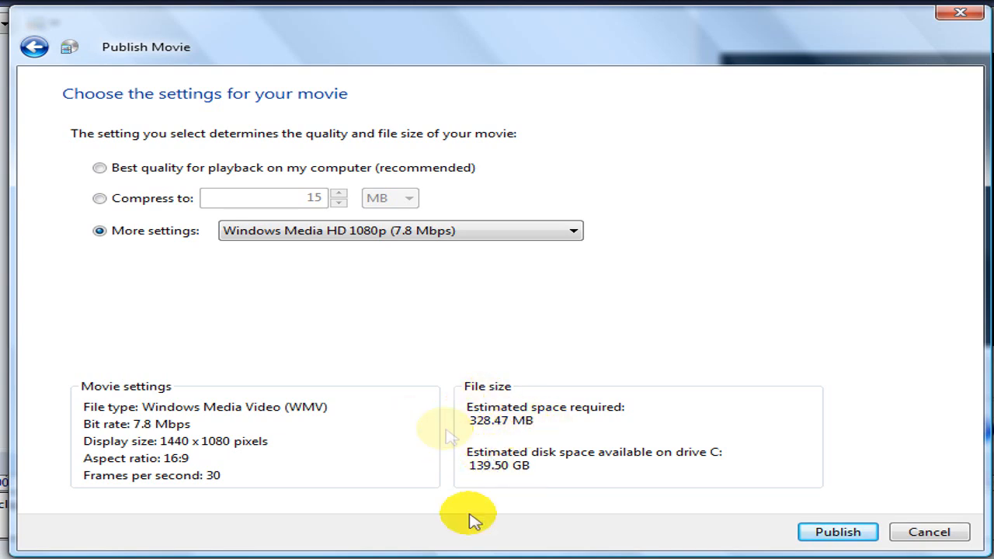
left_click(571, 230)
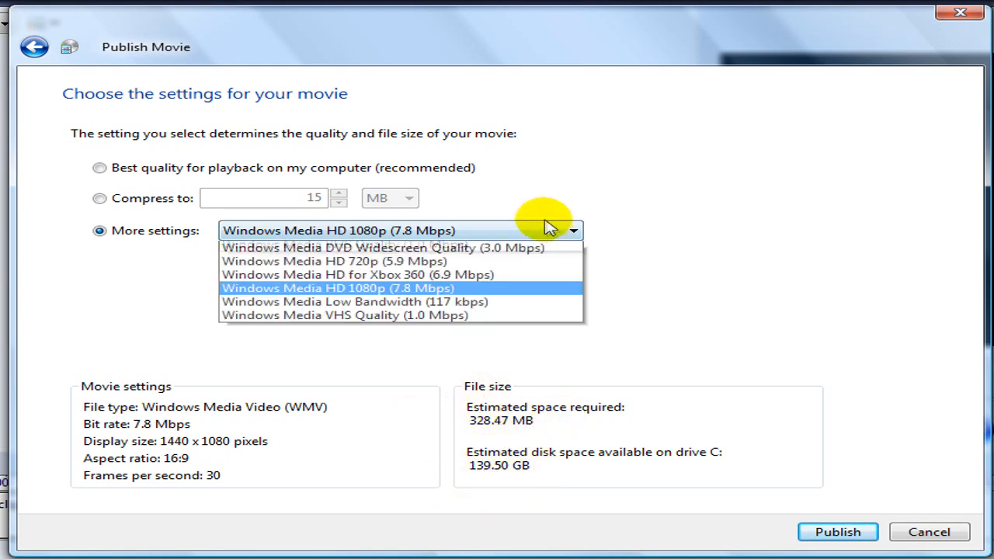
left_click(333, 261)
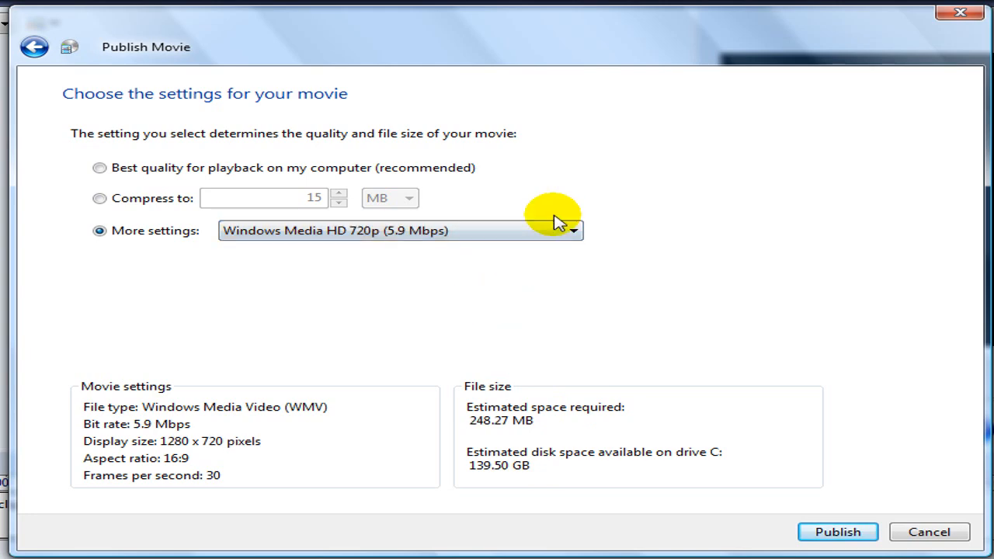
mouse_move(535, 226)
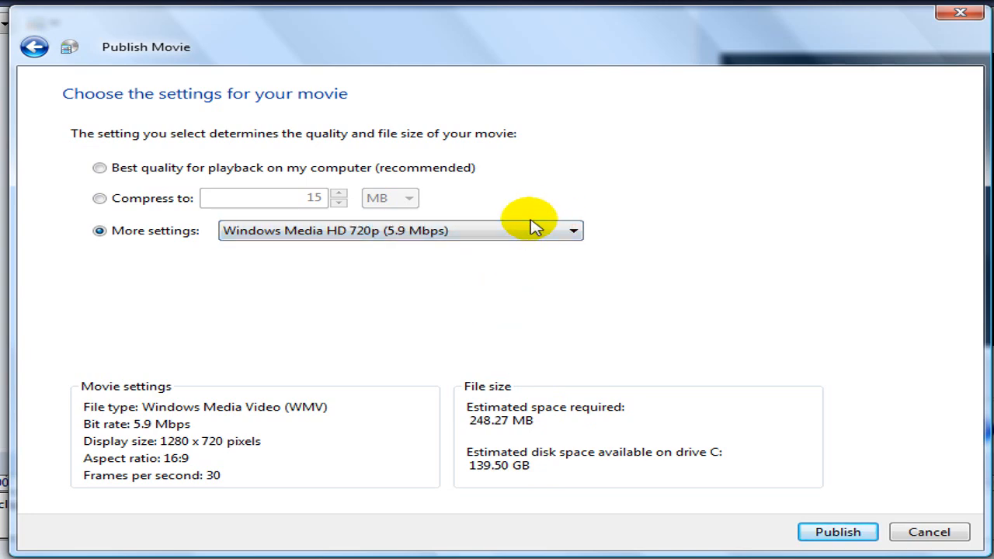
mouse_move(530, 233)
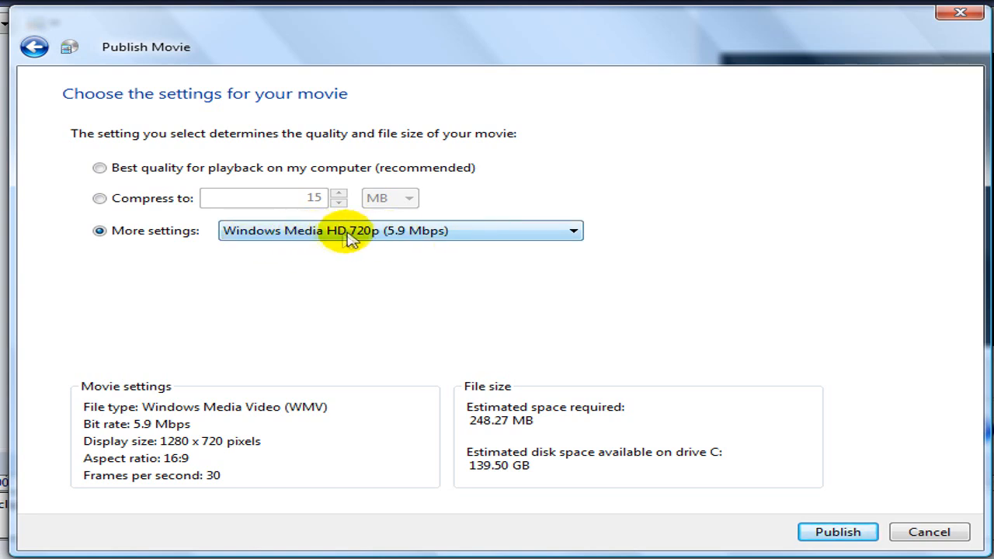
mouse_move(379, 238)
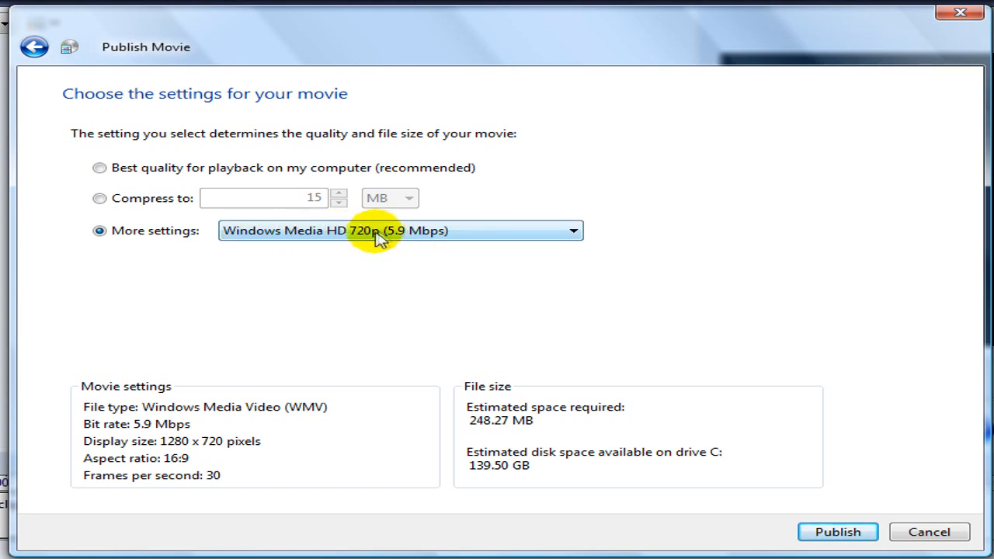
mouse_move(460, 190)
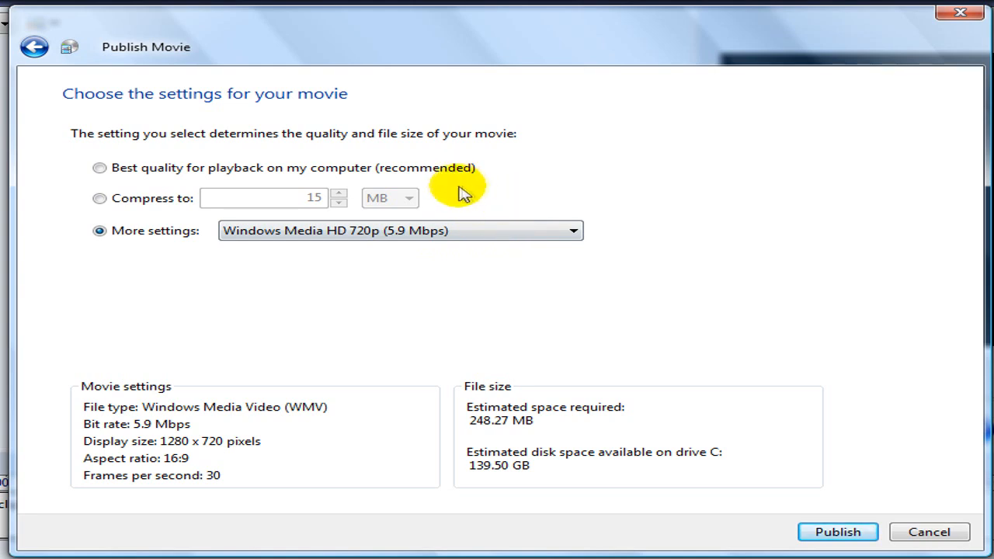
mouse_move(370, 183)
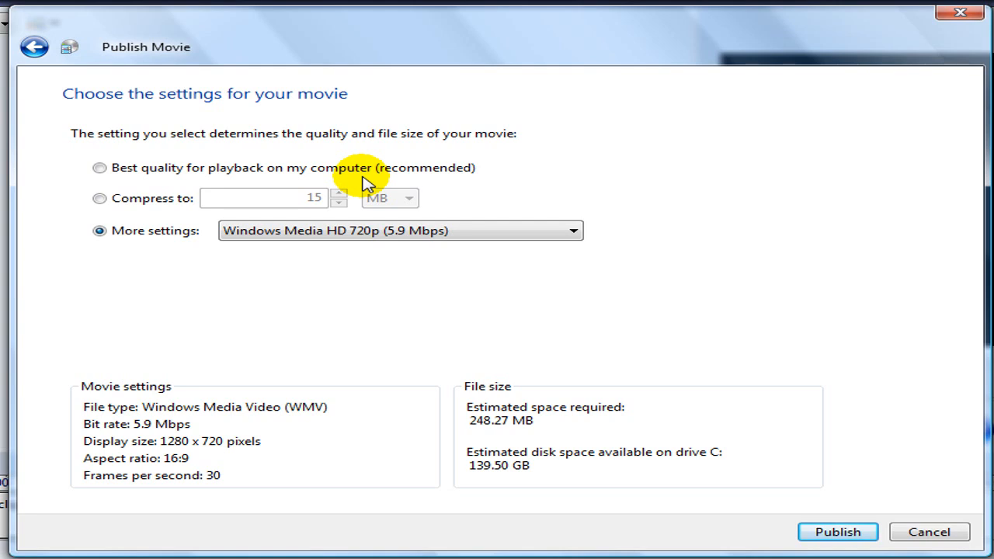
mouse_move(404, 174)
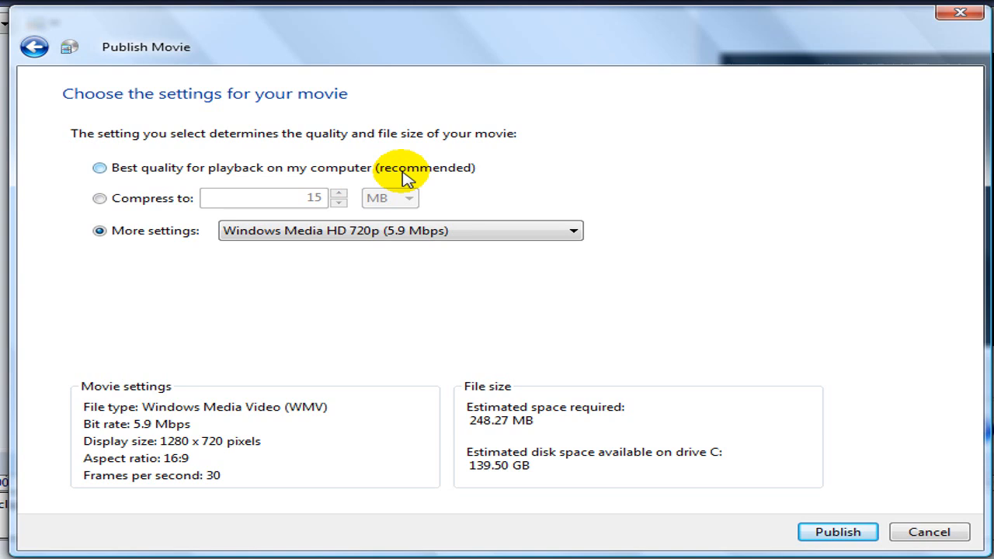
mouse_move(630, 354)
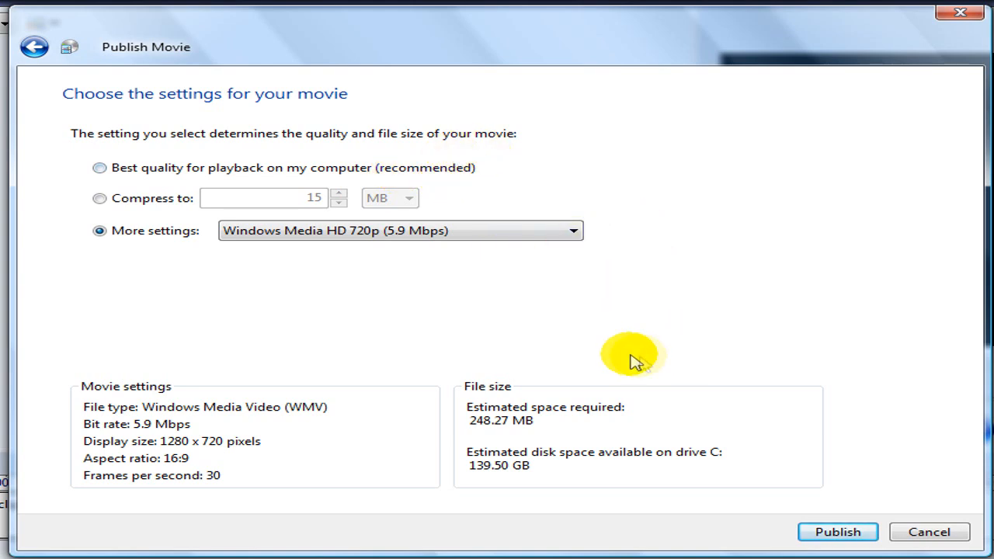
mouse_move(745, 407)
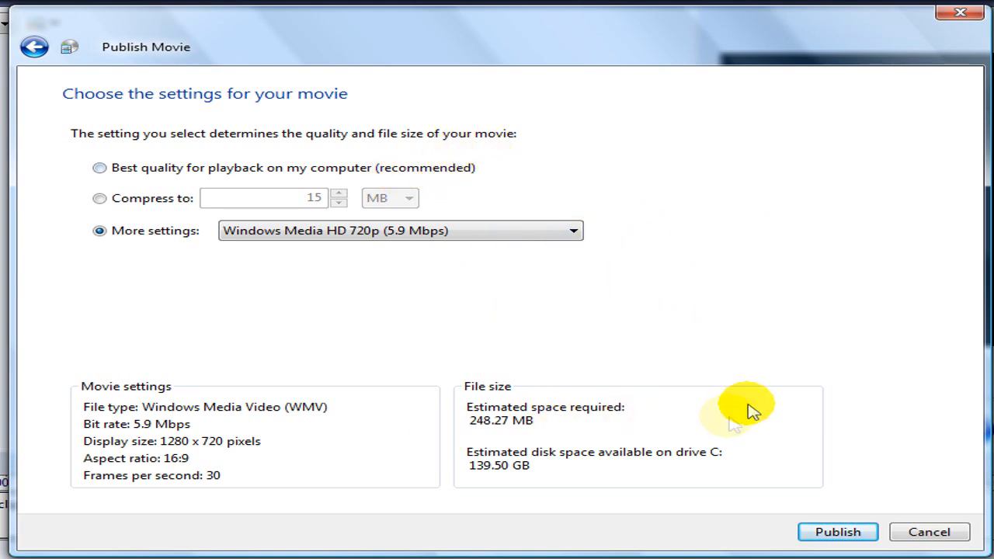
left_click(571, 230)
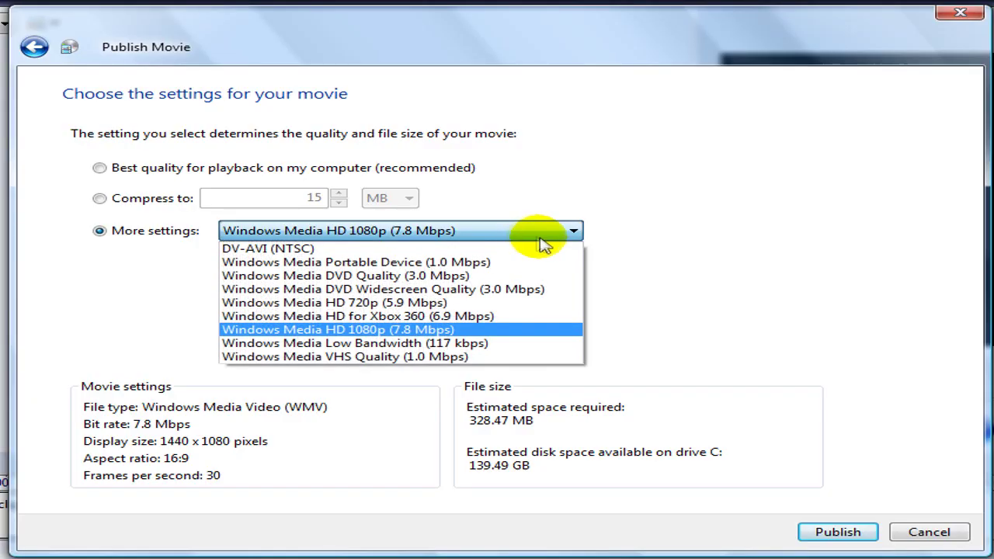
Step: Select Windows Media HD 1080p (7.8 Mbps), 1440 x 1080, about 328 MB
left_click(347, 329)
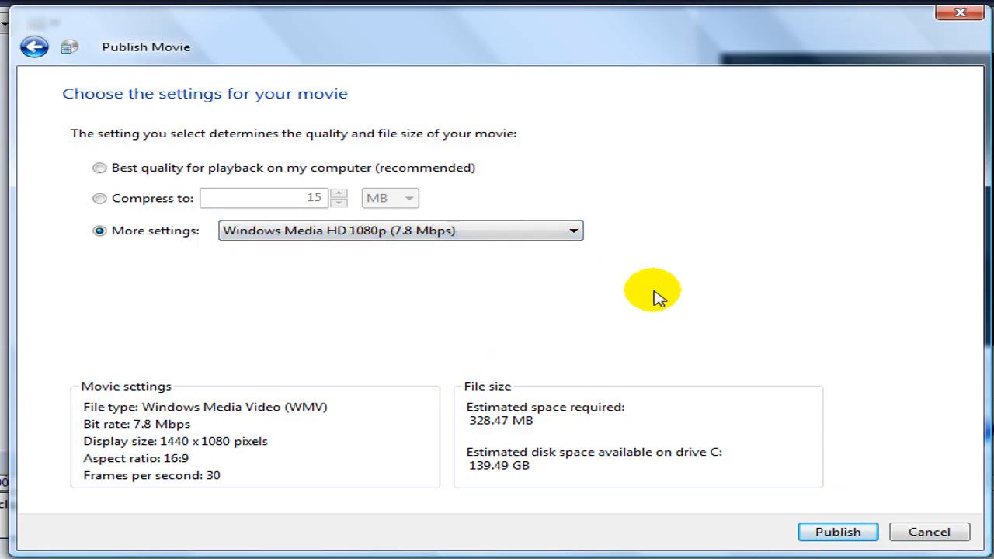
mouse_move(443, 258)
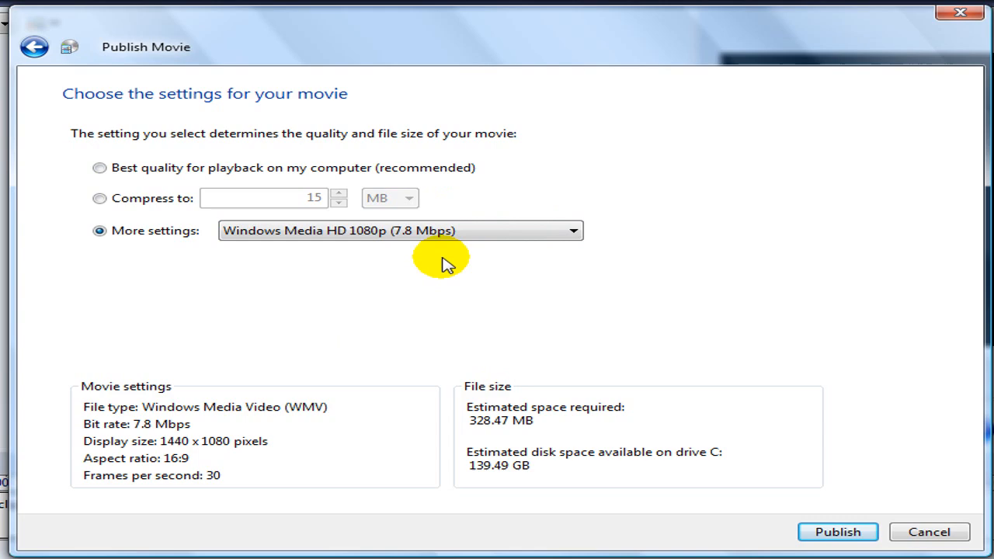
mouse_move(441, 416)
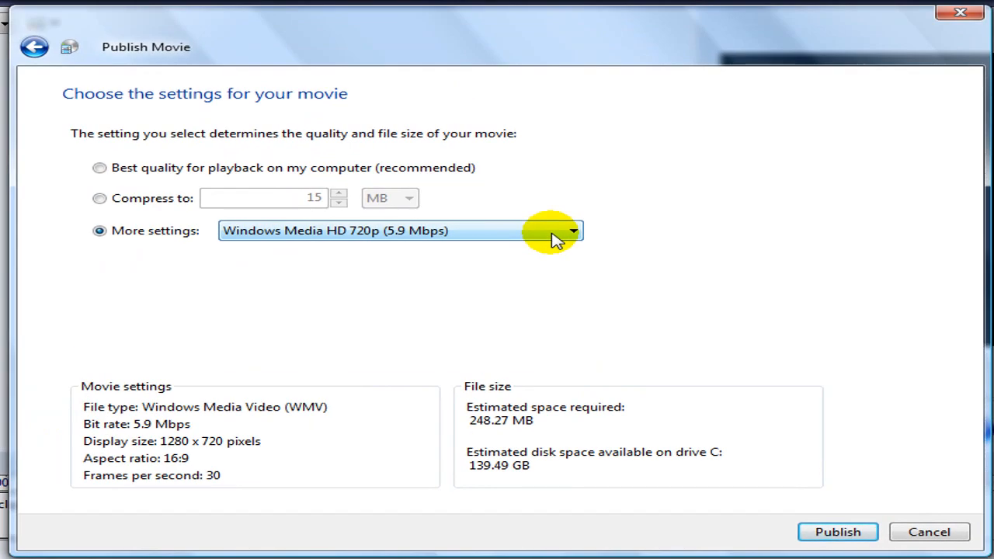
mouse_move(485, 435)
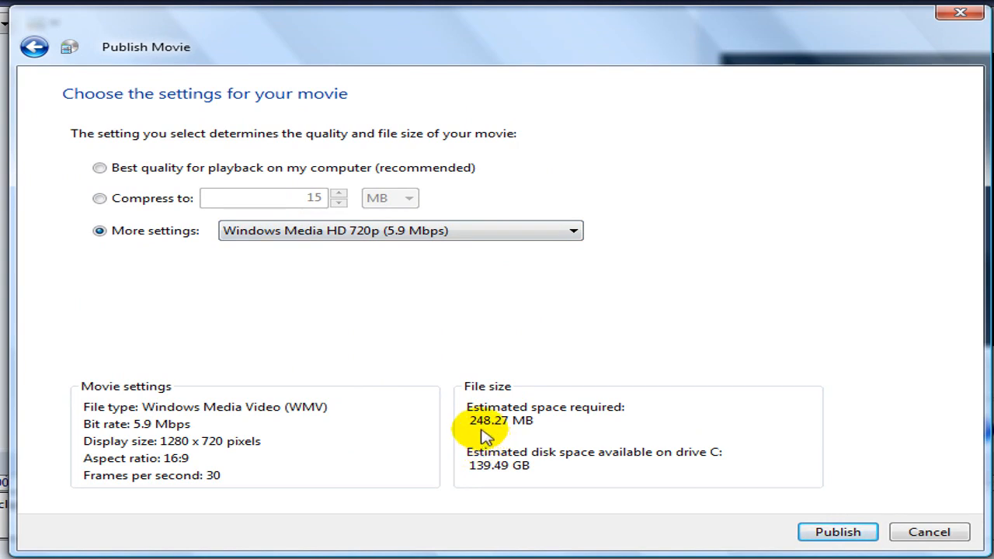
mouse_move(442, 286)
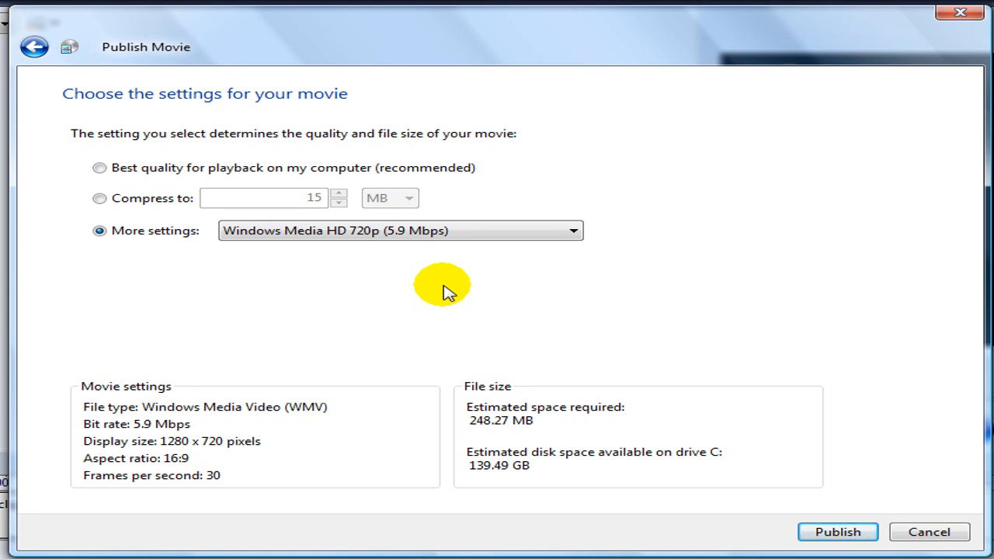
mouse_move(463, 448)
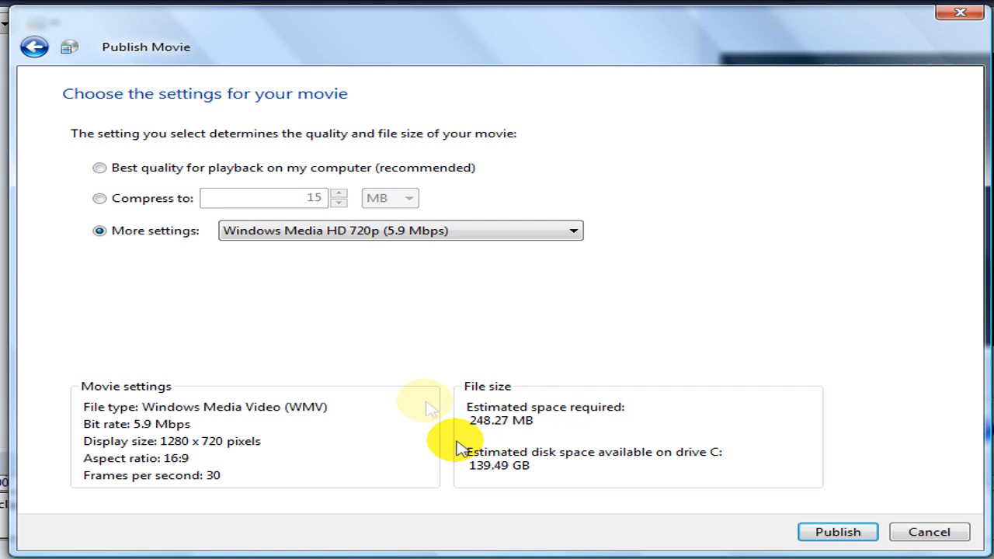
mouse_move(342, 426)
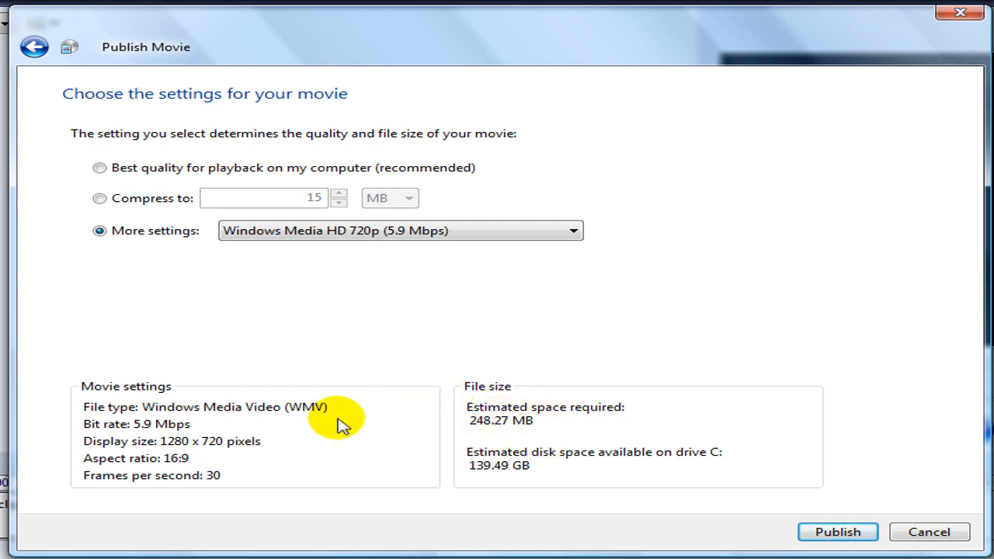
mouse_move(402, 444)
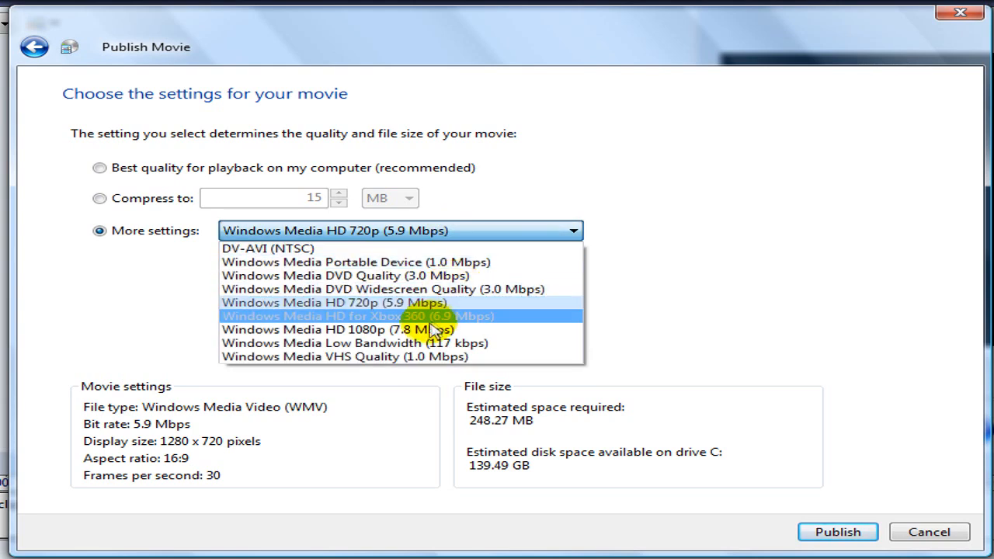
mouse_move(422, 330)
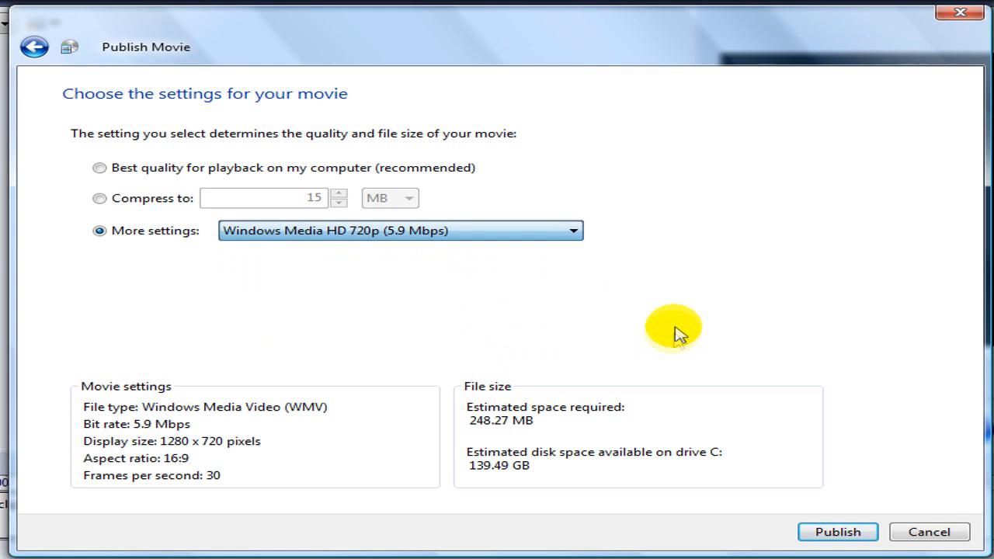
mouse_move(416, 422)
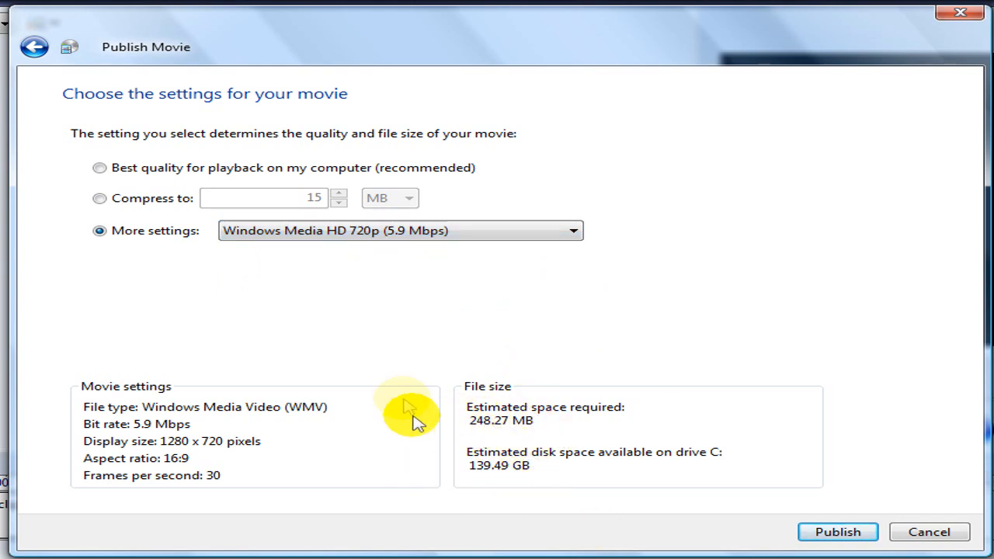
mouse_move(298, 276)
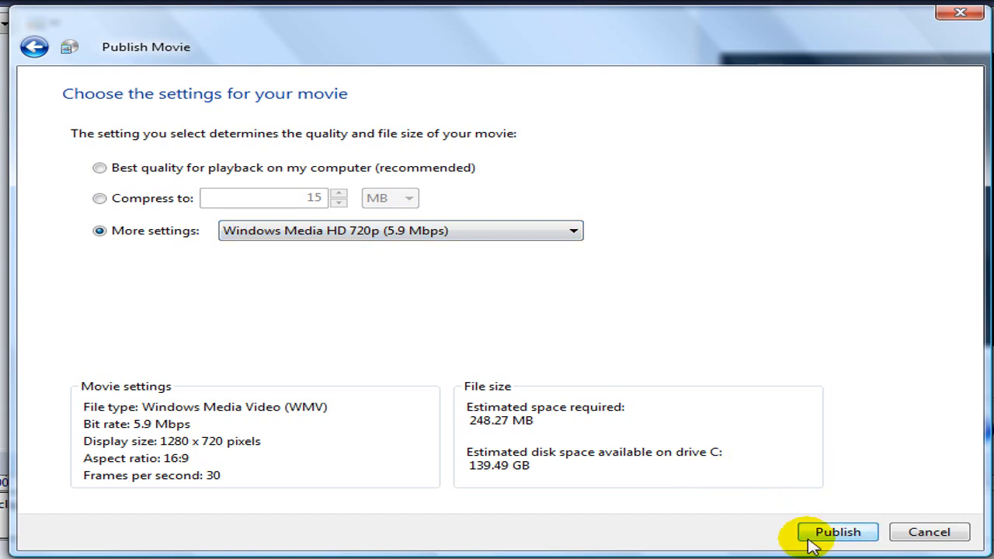
Step: Start rendering CW ownage rosa vera_0001 as an HD 720p file into Videos
left_click(837, 531)
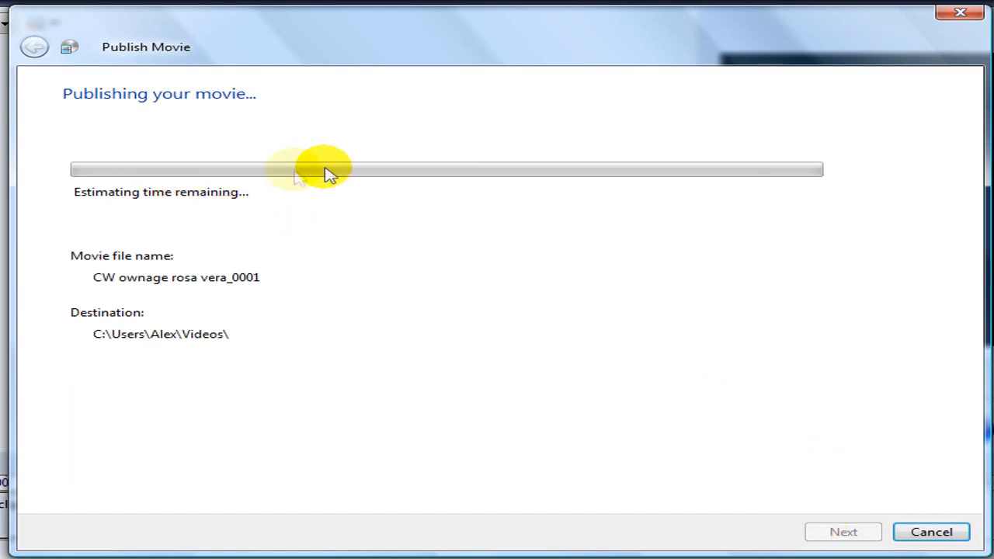
mouse_move(593, 366)
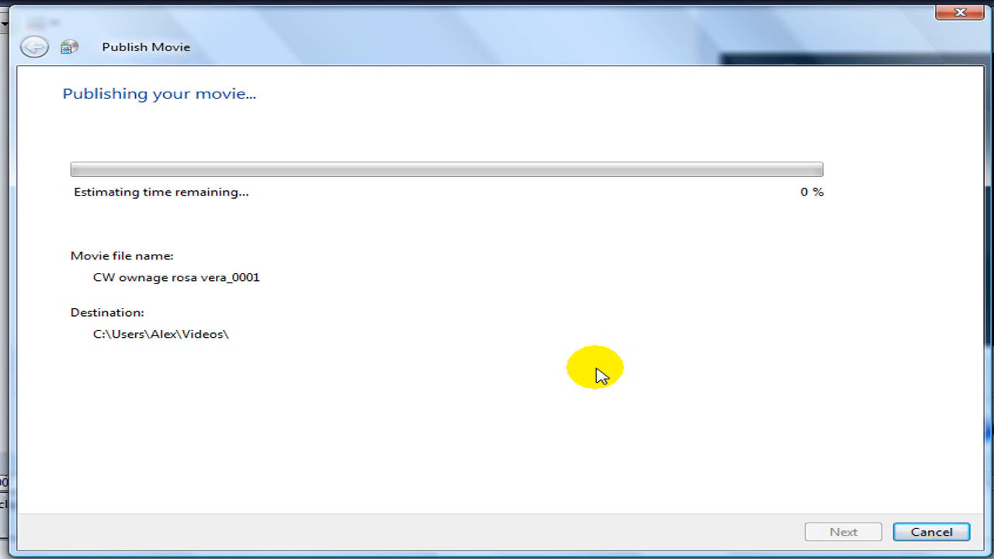
mouse_move(472, 170)
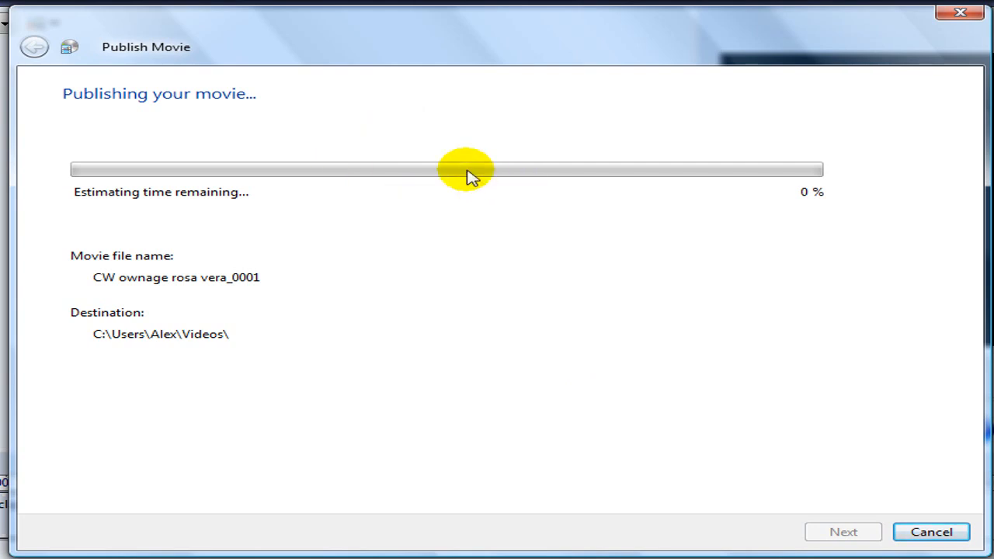
mouse_move(485, 200)
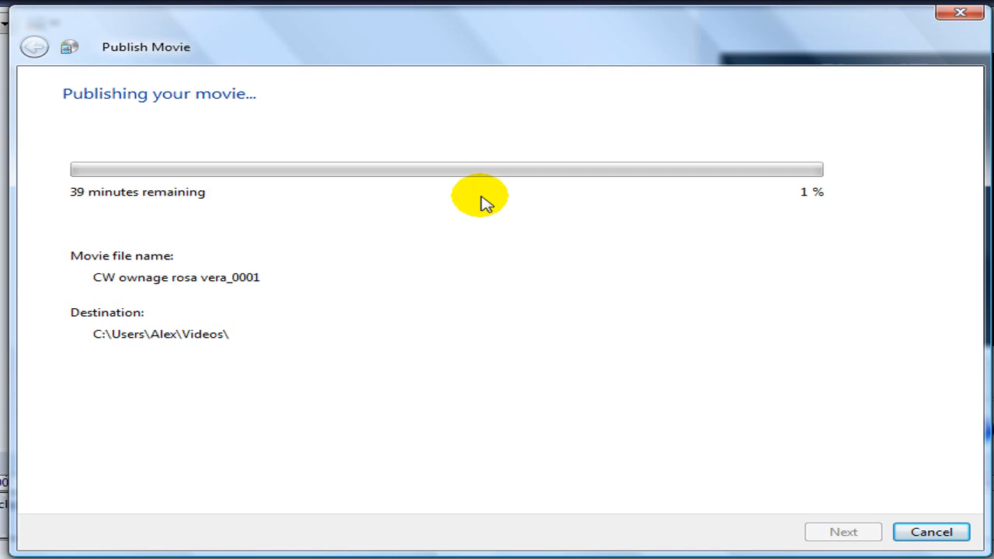
mouse_move(84, 208)
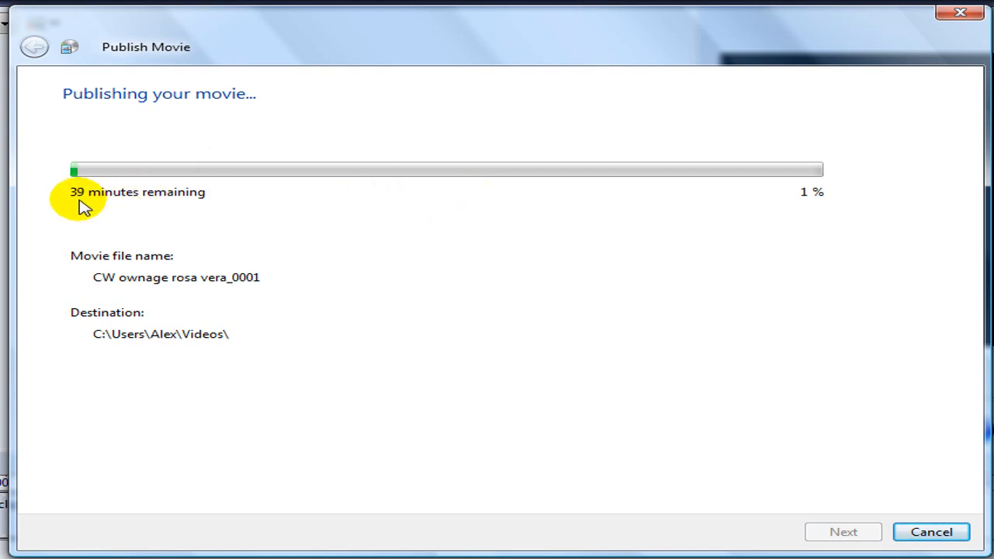
mouse_move(148, 210)
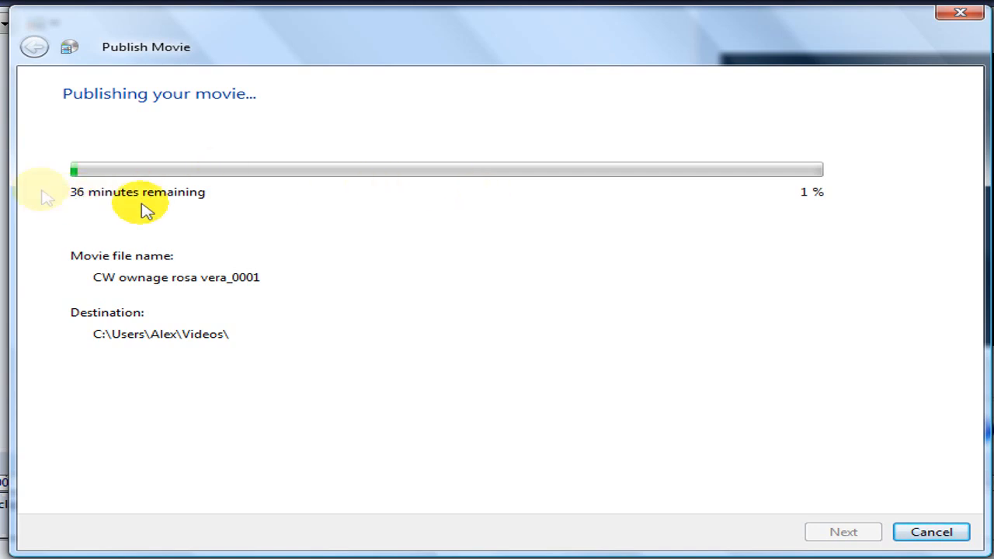
mouse_move(303, 264)
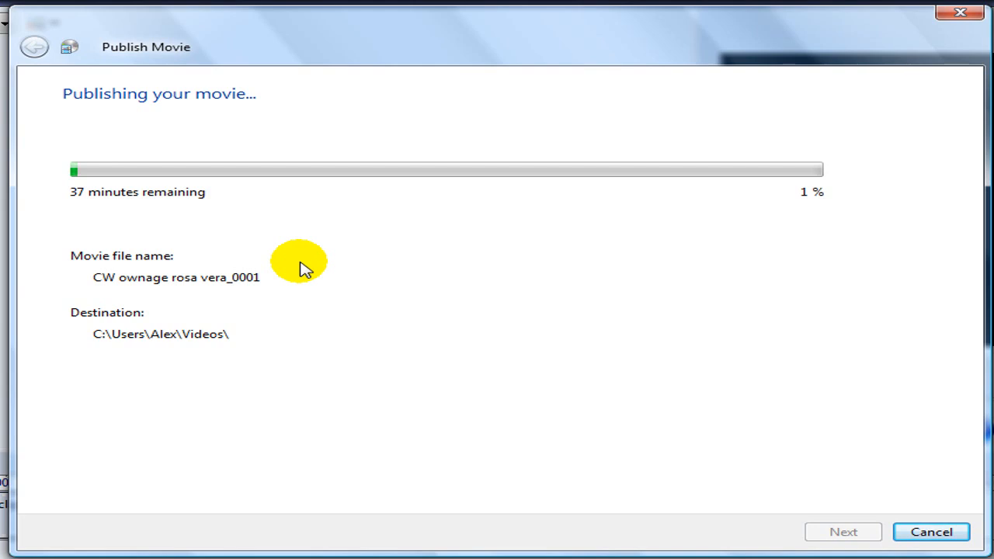
mouse_move(721, 289)
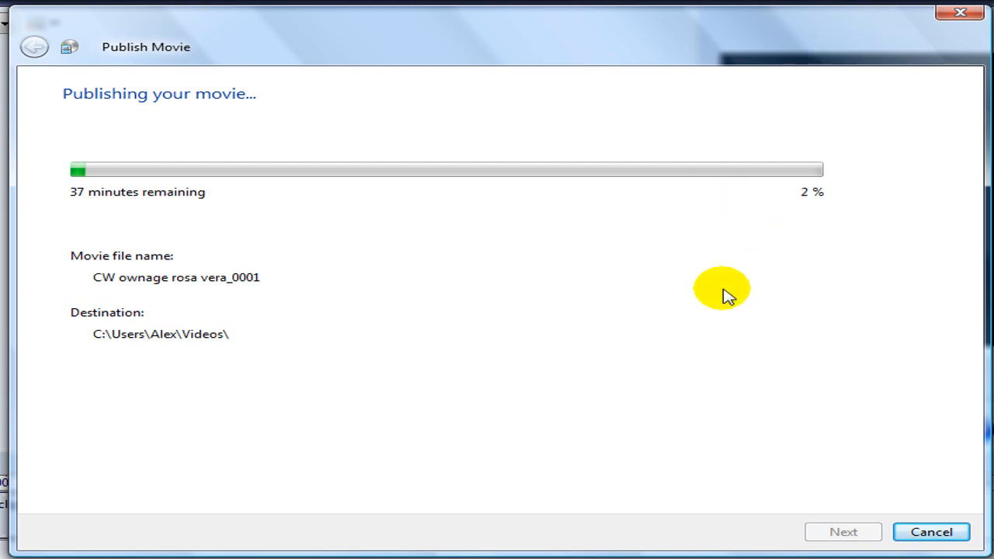
mouse_move(702, 294)
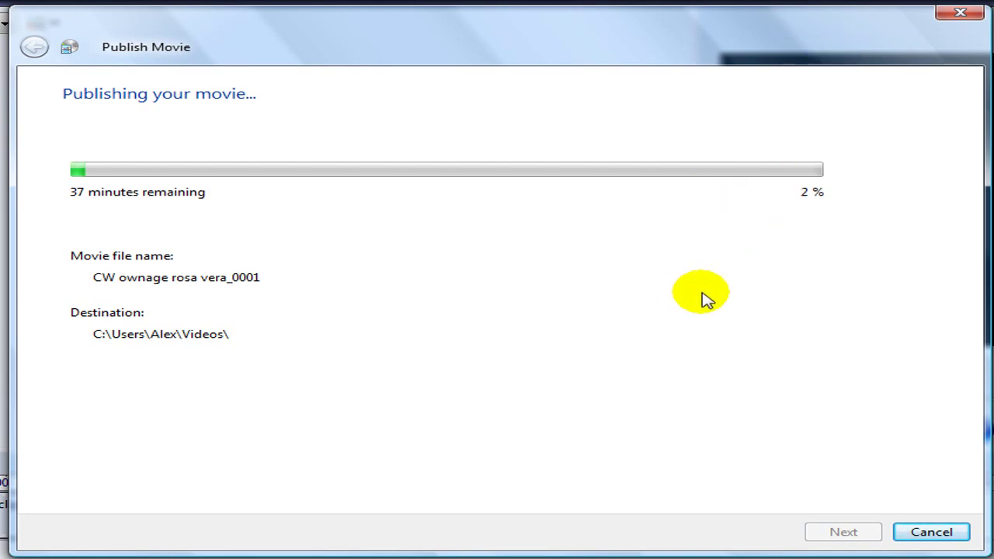